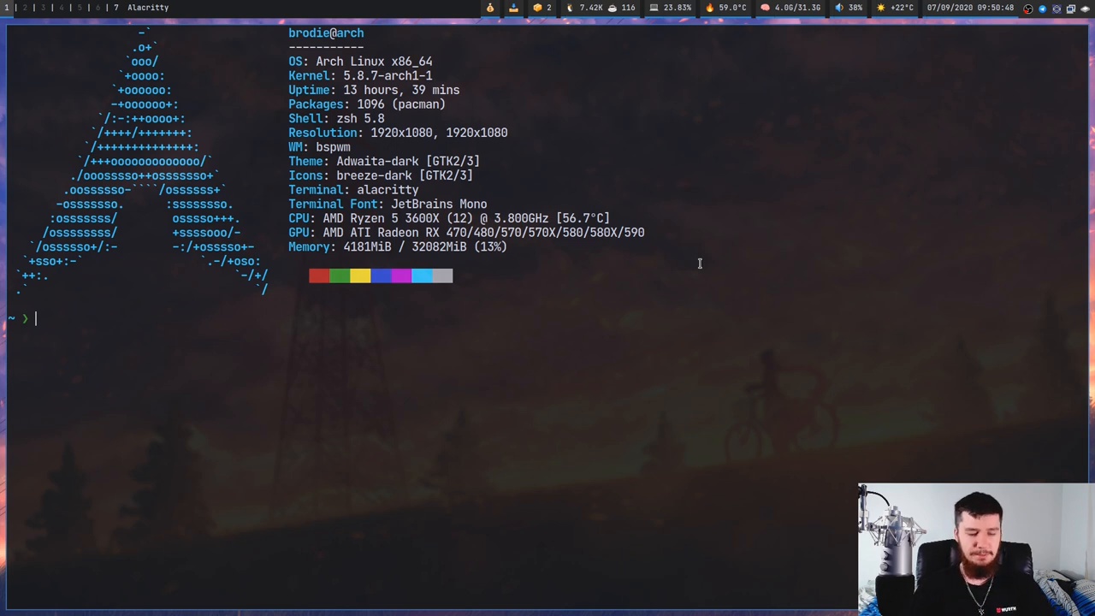
Run clipmenu to list clipboard history and pick the "[[RipCord]]" entry into the prompt
{"action": "type", "text": "clipe"}
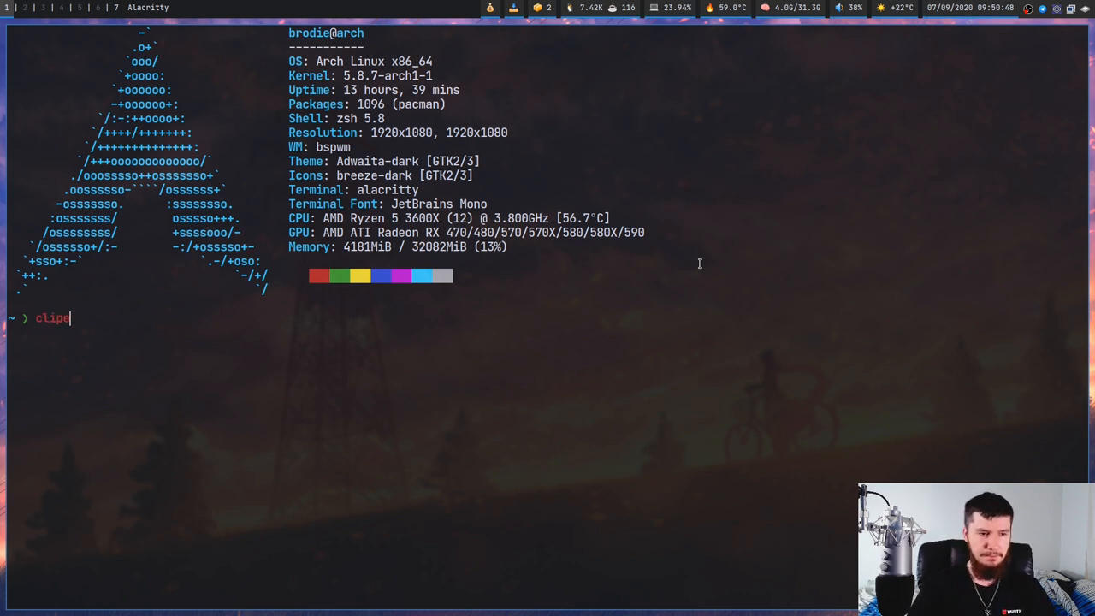
{"action": "type", "text": "menu"}
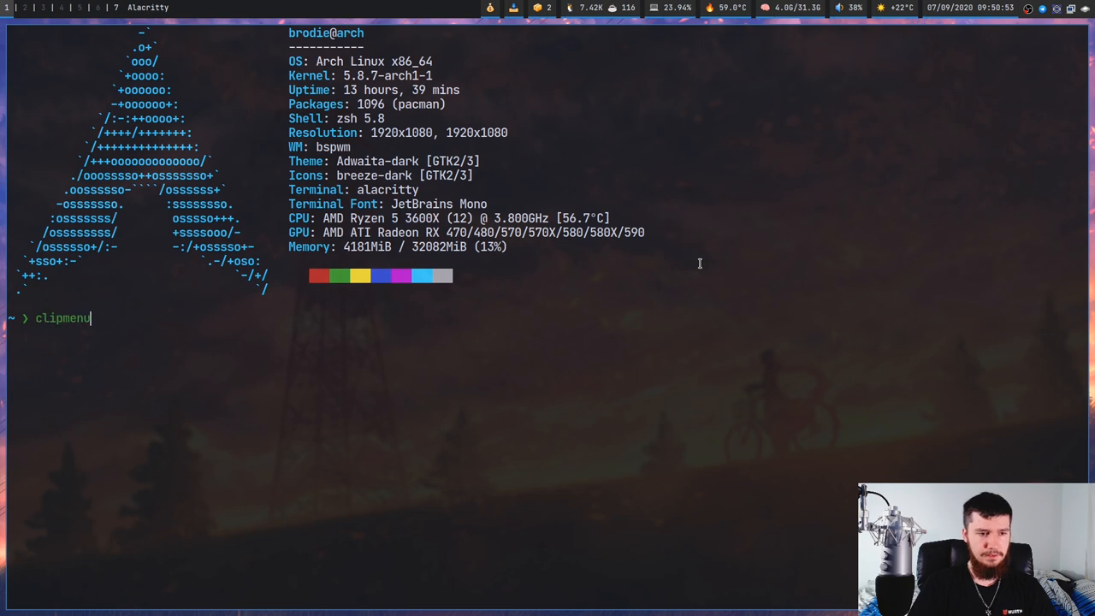
{"action": "type", "text": "d"}
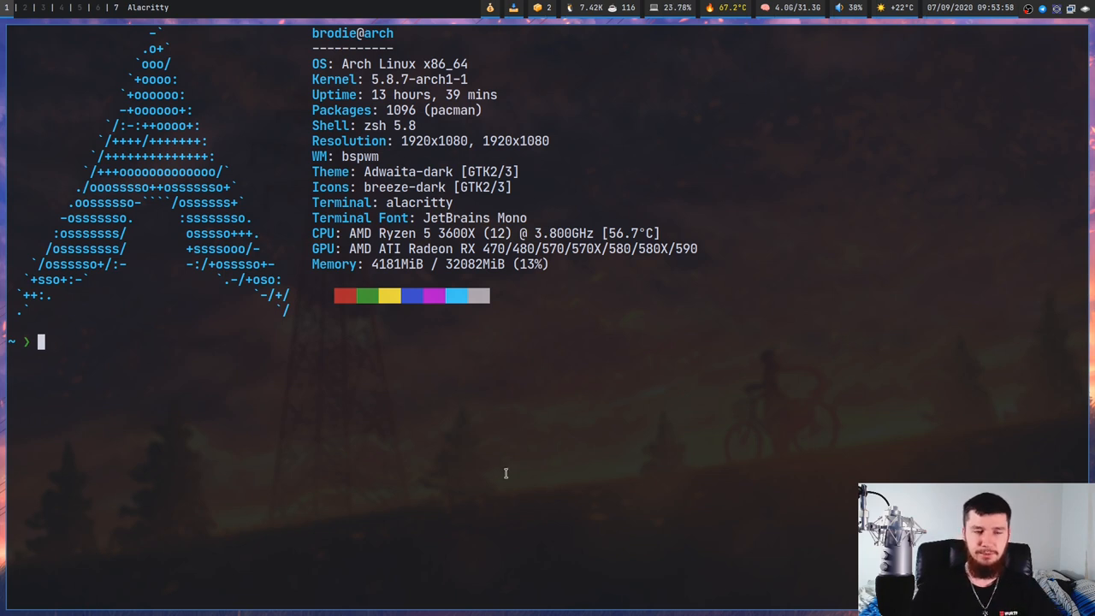
{"action": "type", "text": "[[RipCord]]"}
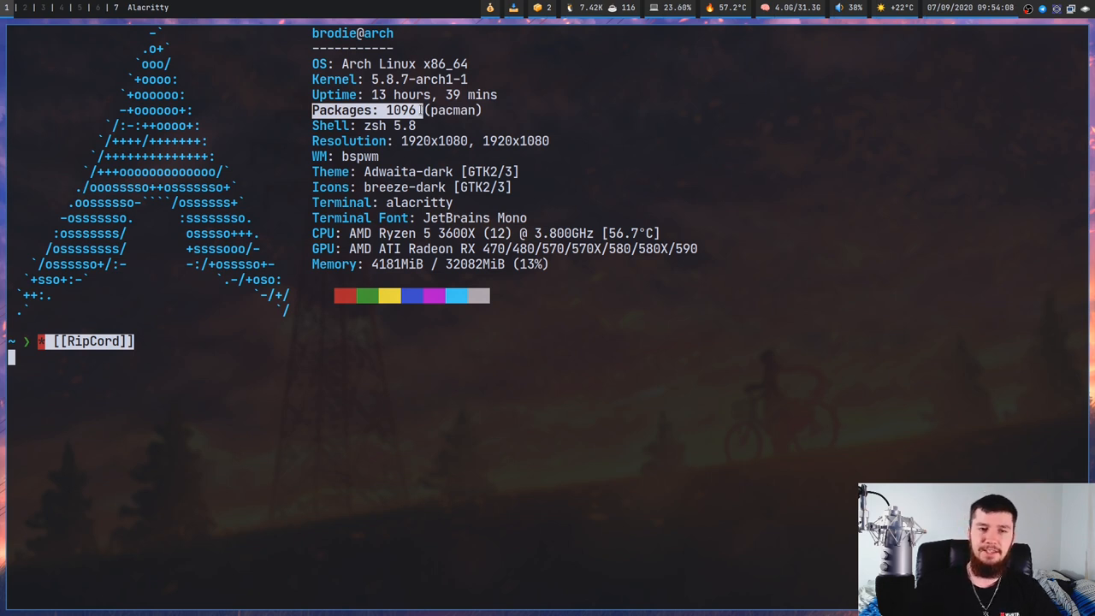
{"action": "mouse_move", "coordinate": [616, 294]}
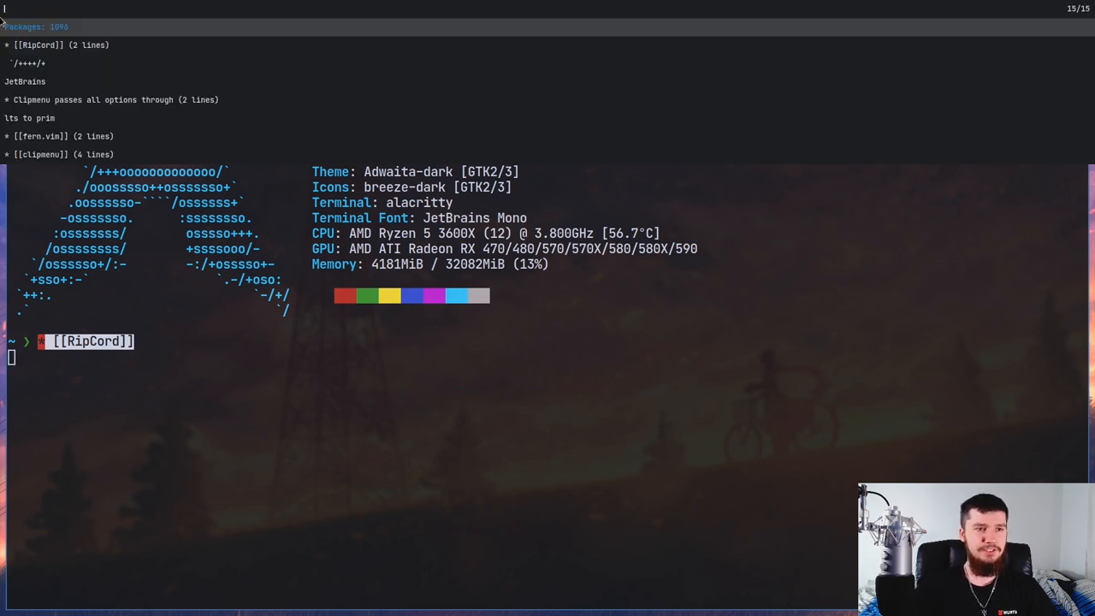
{"action": "mouse_move", "coordinate": [166, 58]}
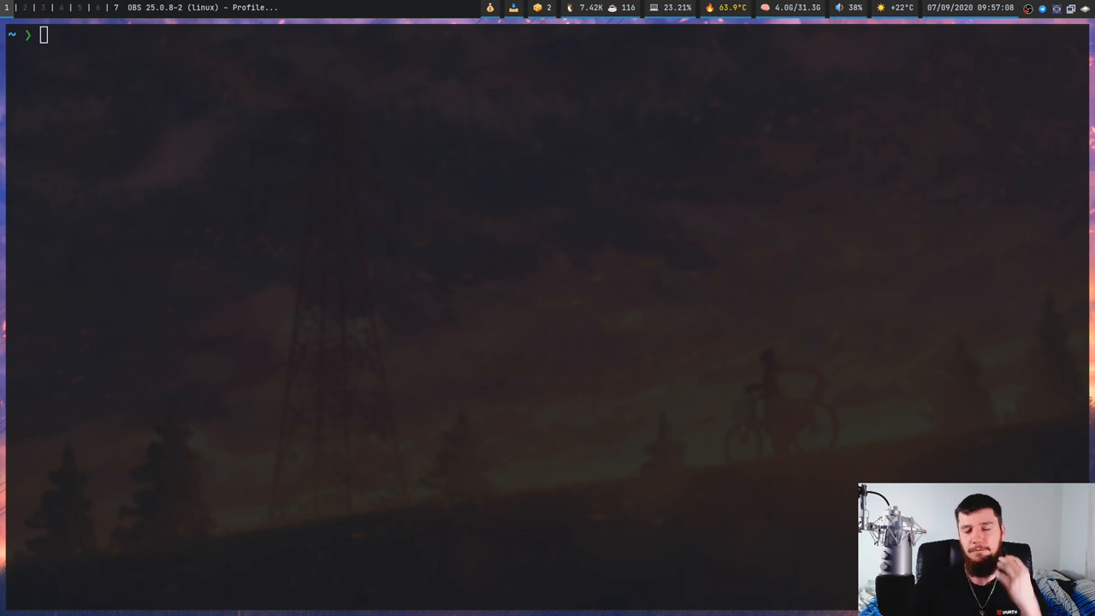
{"action": "type", "text": "clear"}
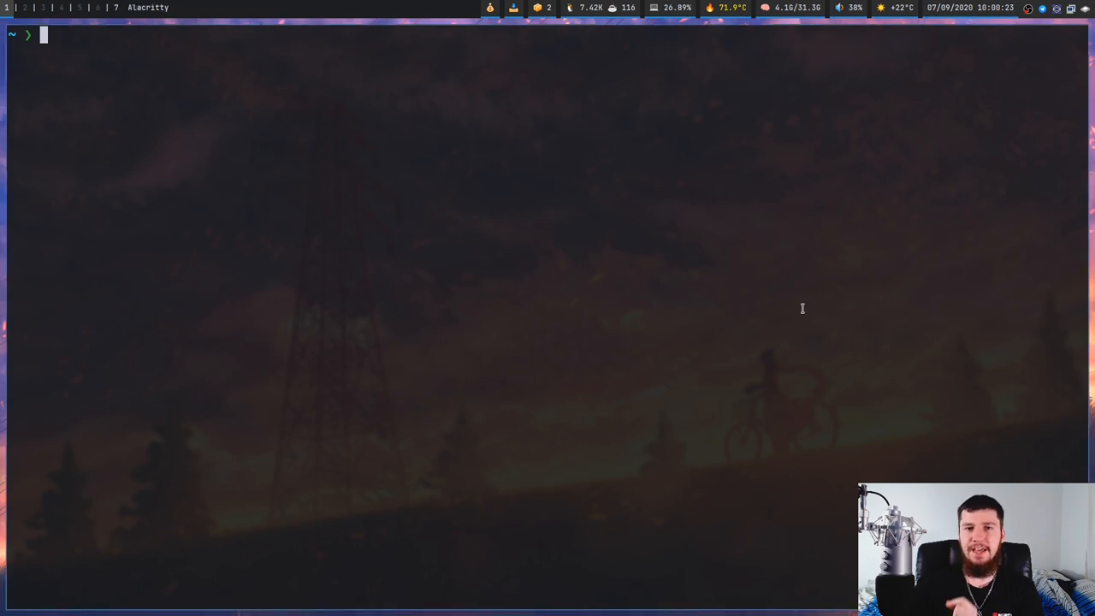
{"action": "type", "text": "clipmenu -h"}
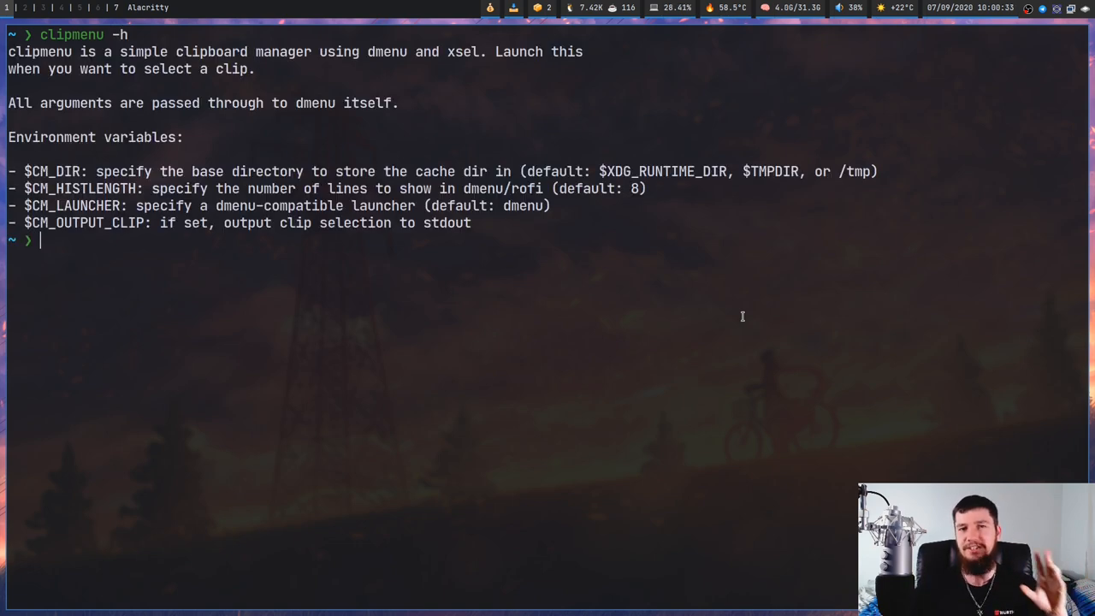
{"action": "type", "text": "clipmenu -h"}
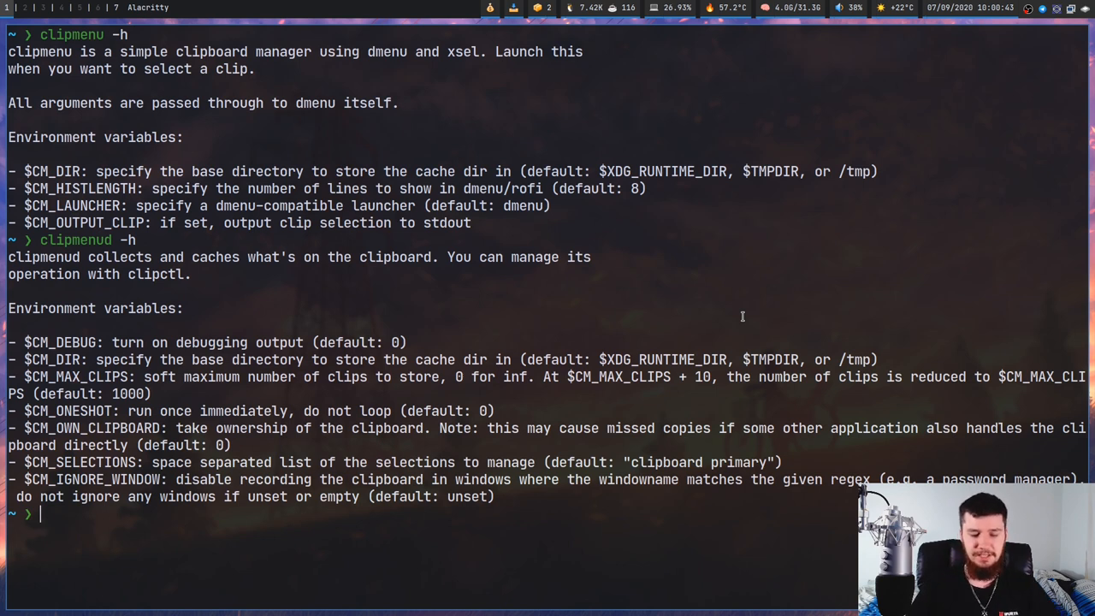
{"action": "type", "text": "clipmenu -"}
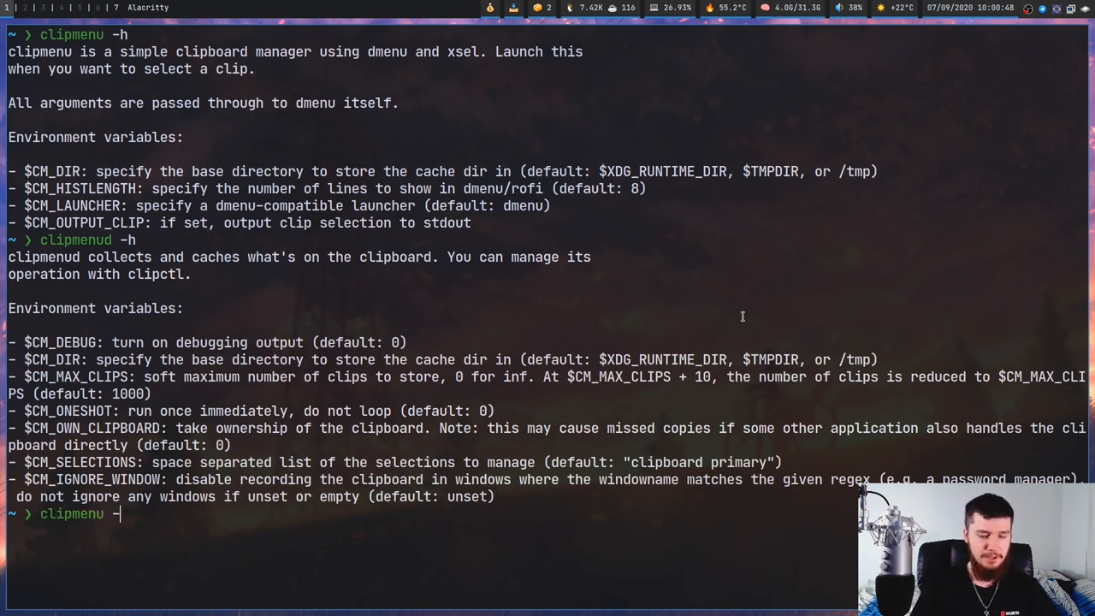
{"action": "type", "text": "fn"}
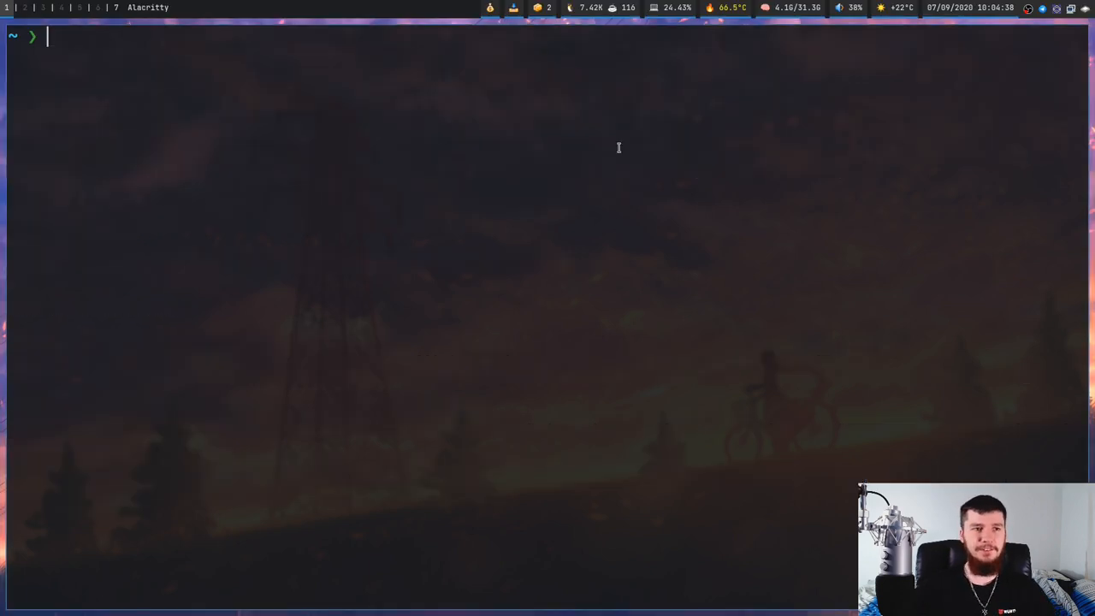
Open .zshenv in nvim and scroll down to the clipmenu export block
{"action": "type", "text": "v .zshen"}
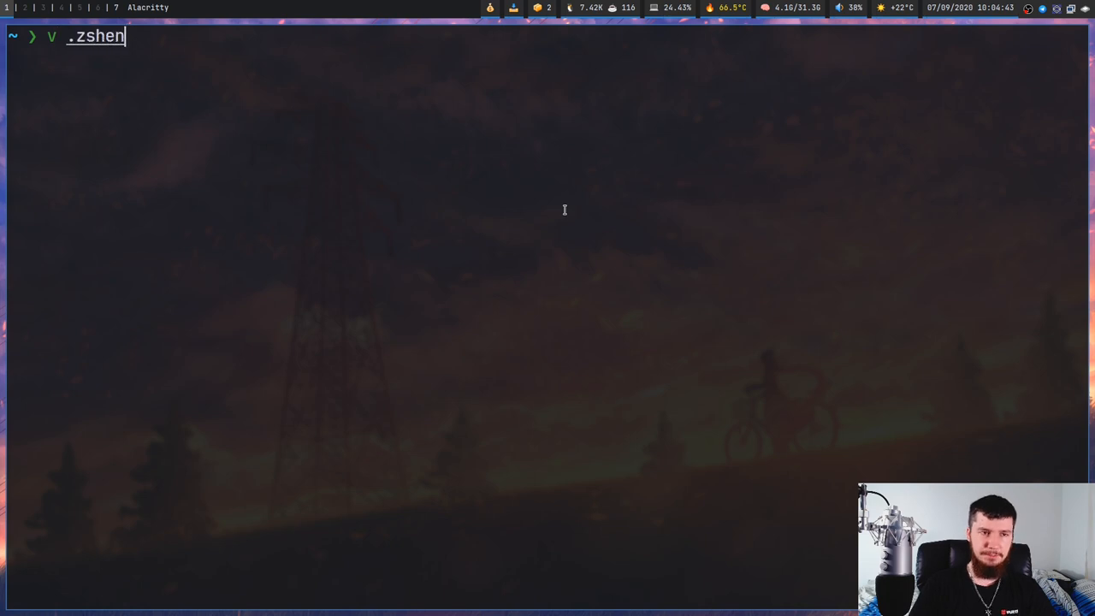
{"action": "type", "text": "v"}
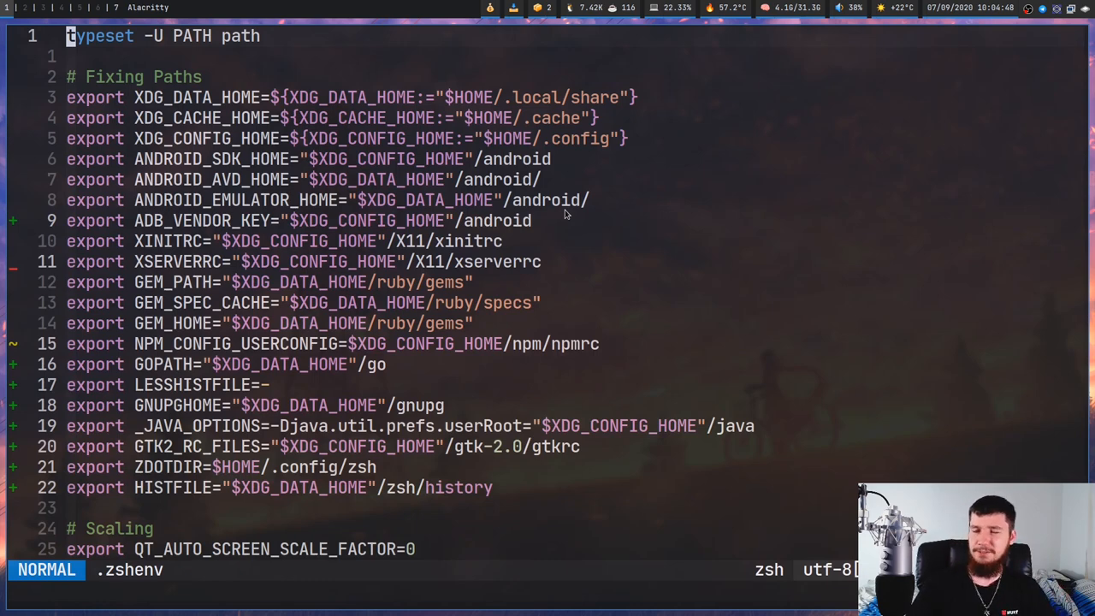
{"action": "scroll", "scroll_direction": "down", "scroll_amount": 3}
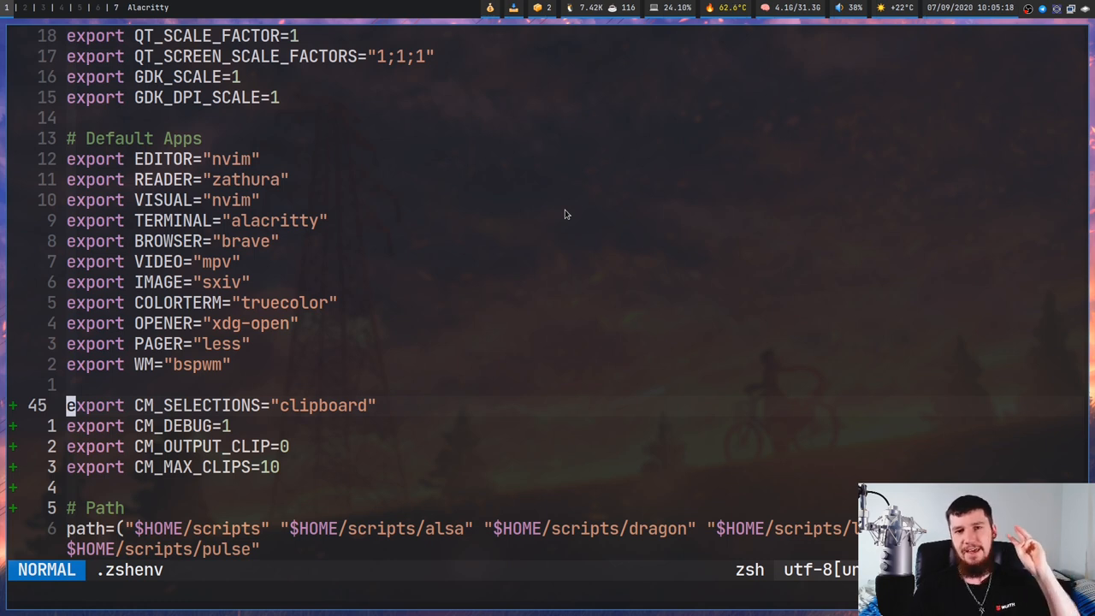
Edit the CM_SELECTIONS line to "clipboard" and continue editing the CM_ debug/output values
{"action": "key", "text": "v"}
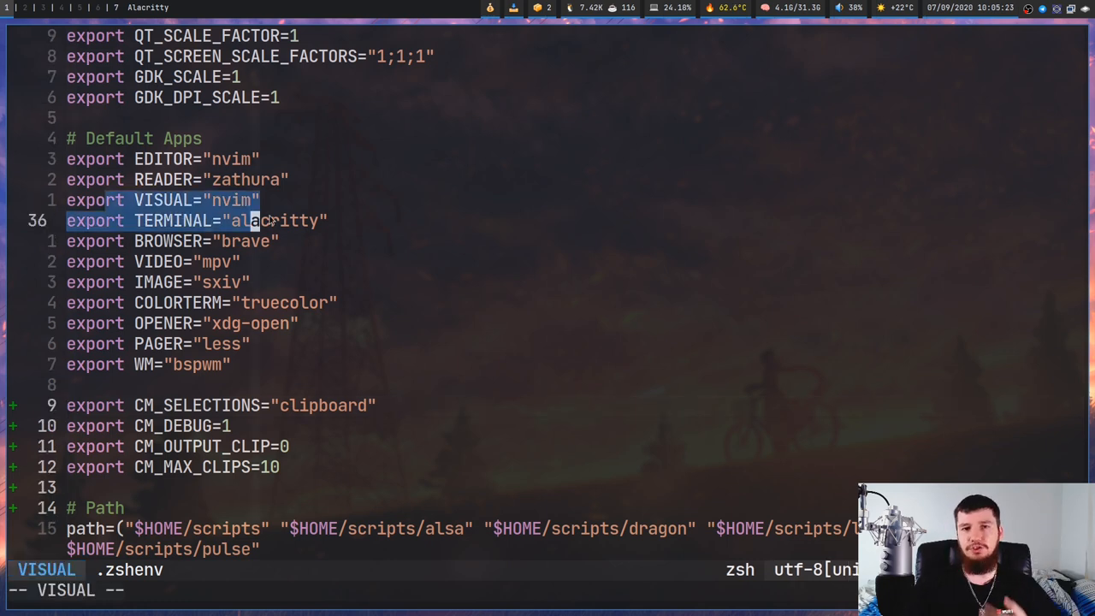
{"action": "key", "text": "j"}
{"action": "type", "text": "p"}
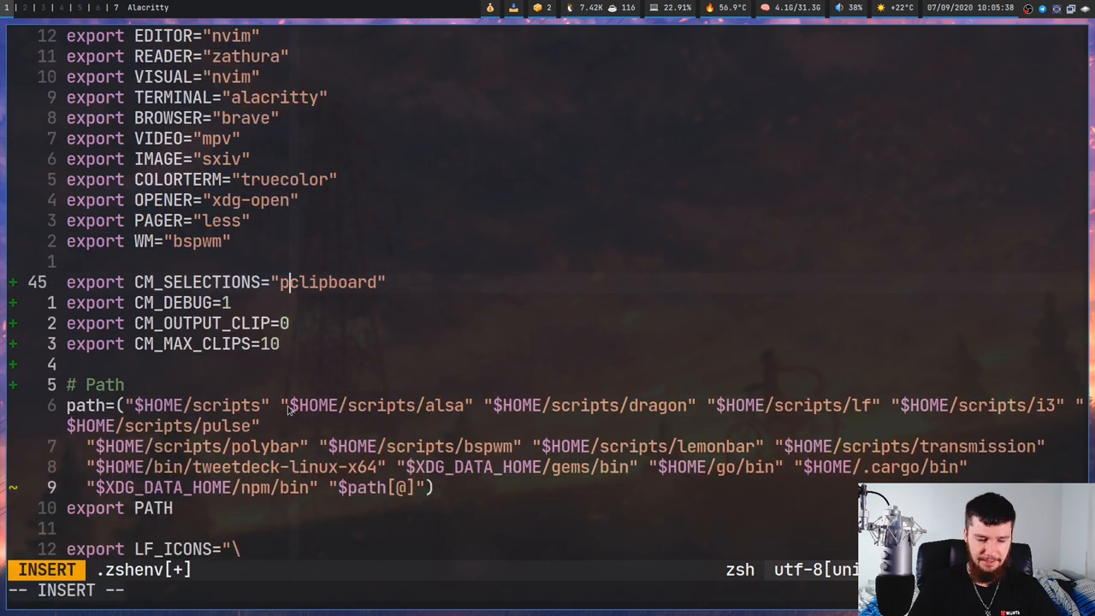
{"action": "type", "text": "rimary"}
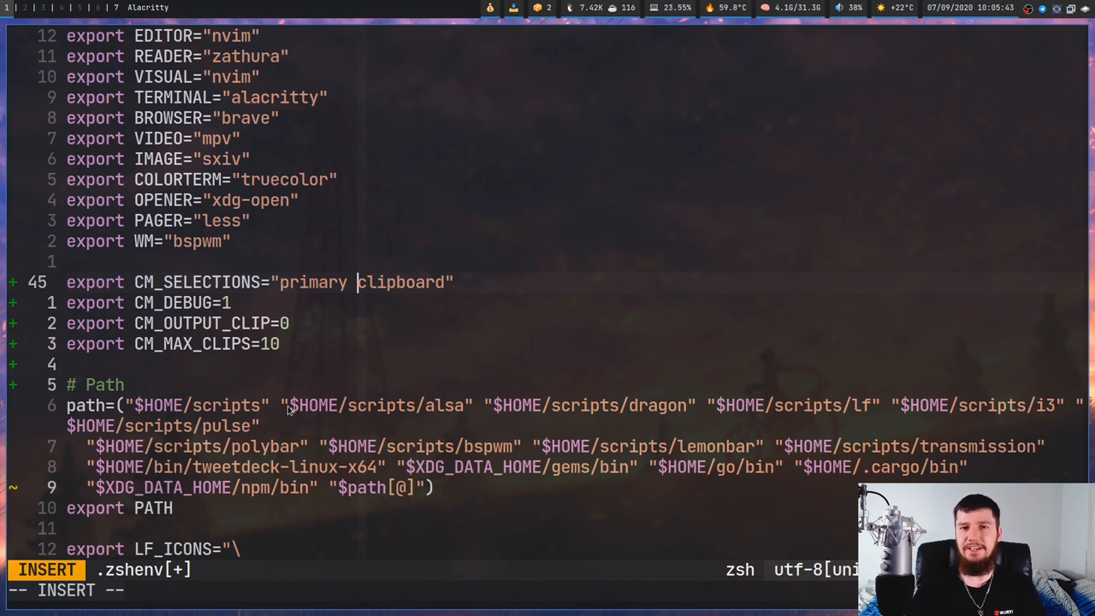
{"action": "key", "text": "BackSpace"}
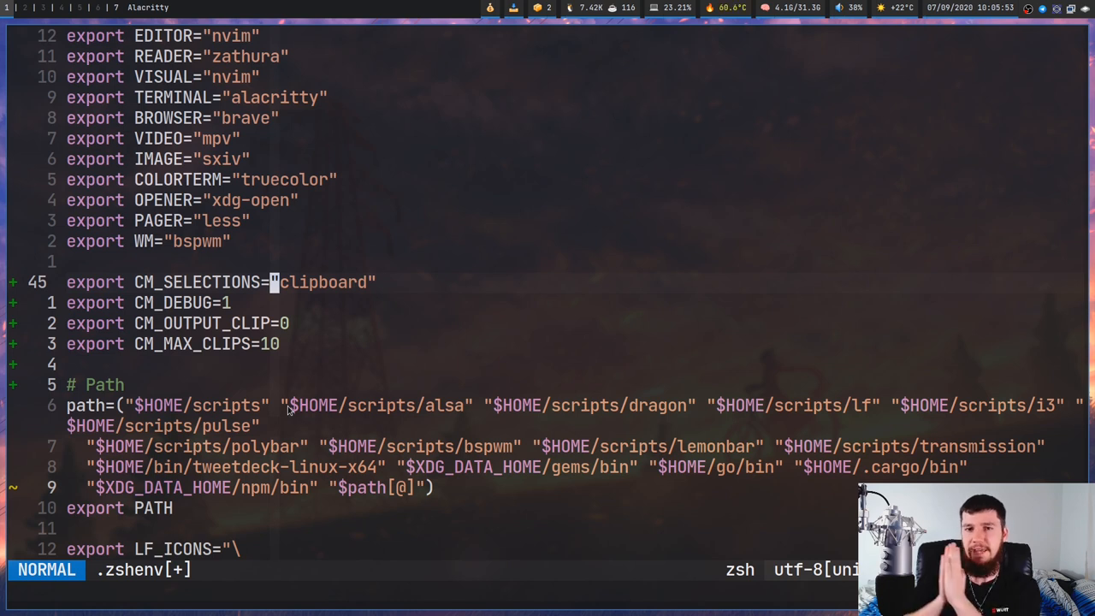
{"action": "key", "text": "i"}
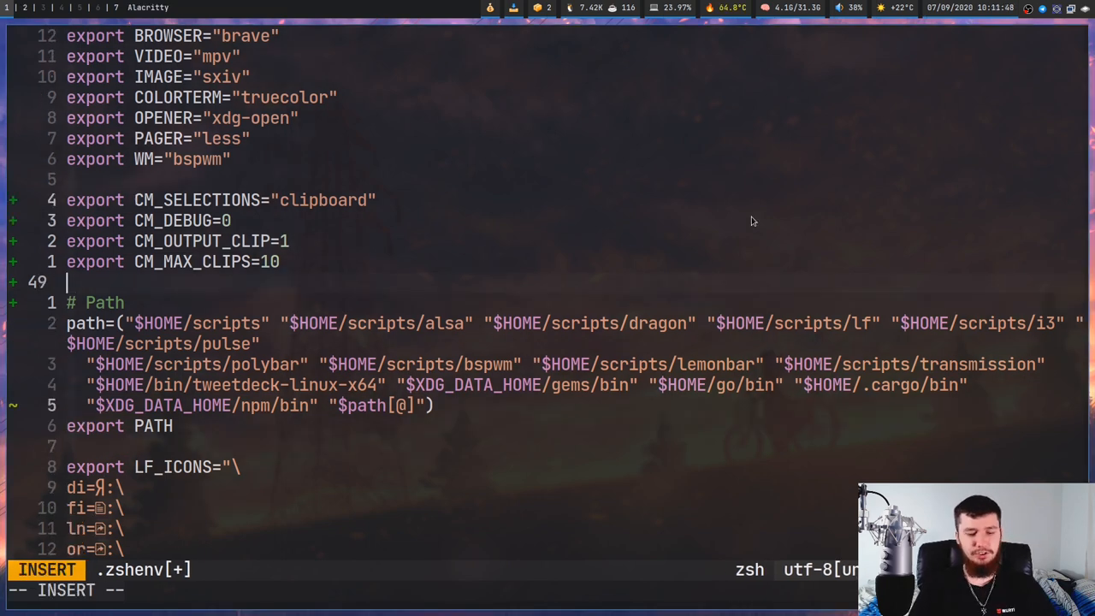
Sketch example CM_HISTLENGTH, CM_LAUNCHER="rofi" and CM_IGNORE_WINDOW lines, then quit nvim back to the shell
{"action": "type", "text": "CM_HIST"}
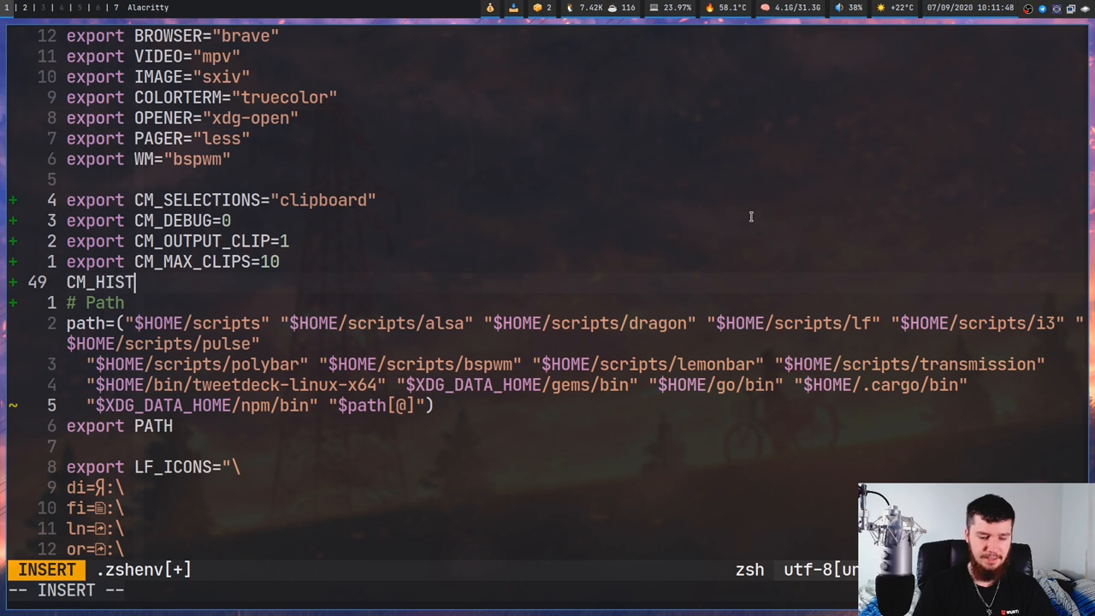
{"action": "type", "text": "LENGTH"}
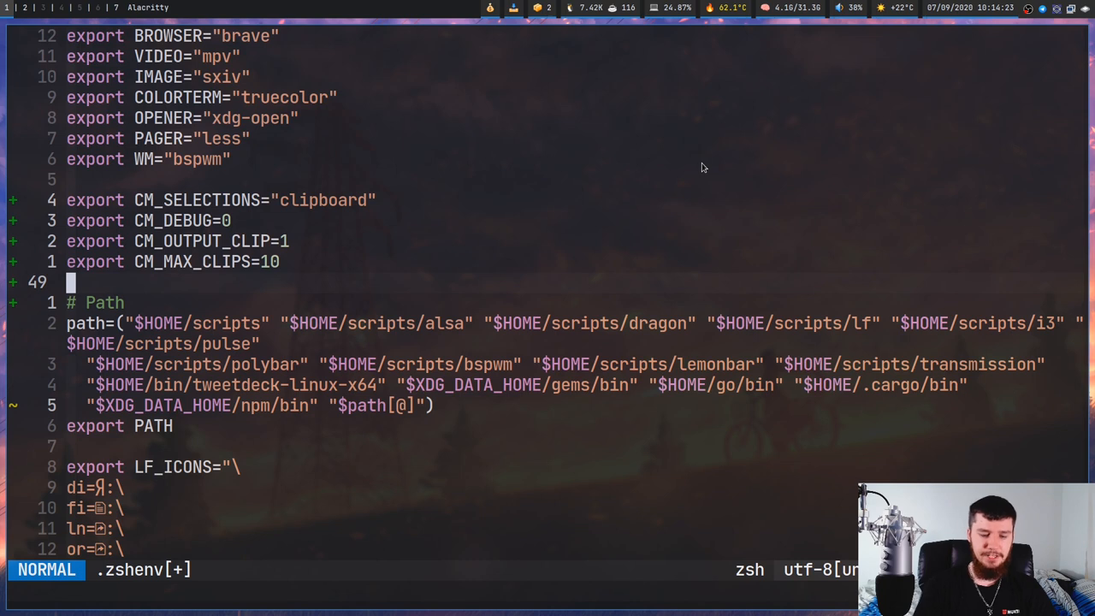
{"action": "type", "text": "CM_LAUNCHER"}
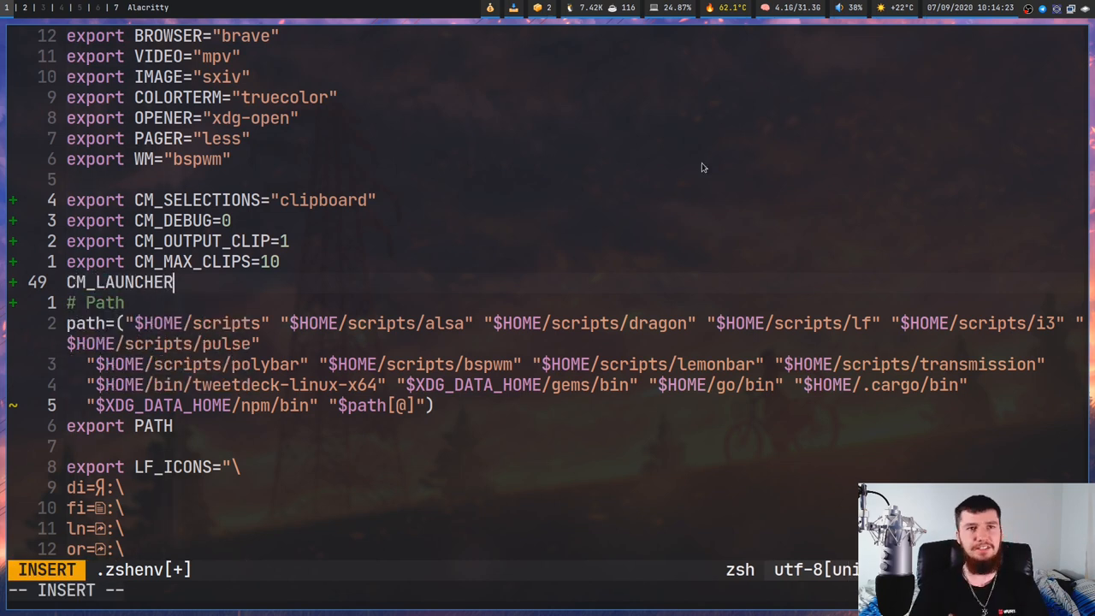
{"action": "type", "text": "=\"\""}
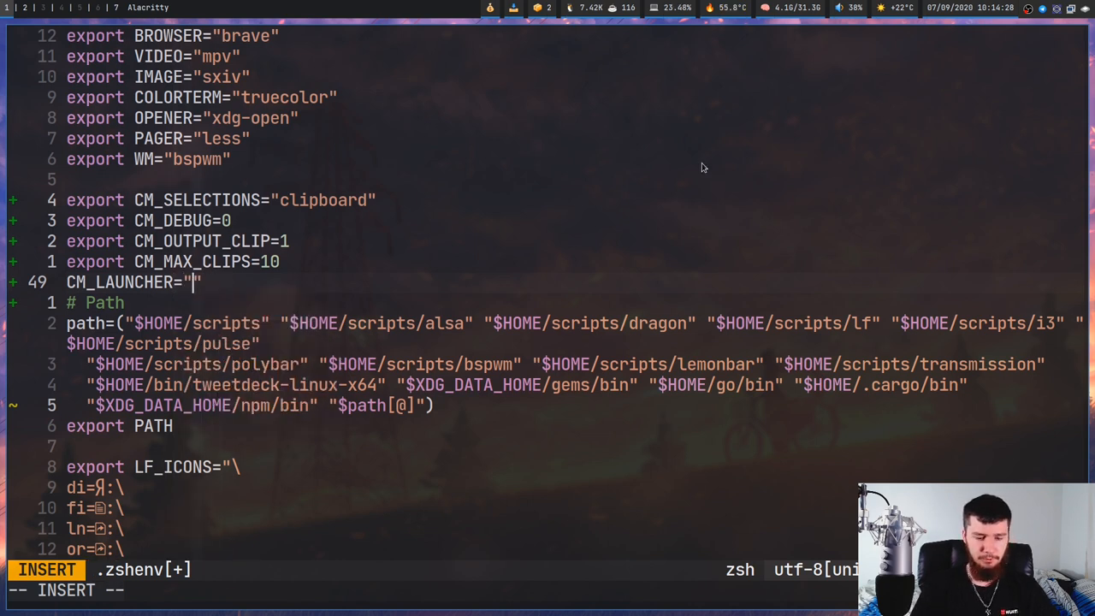
{"action": "type", "text": "rofi"}
{"action": "type", "text": "CM_IGNORE_"}
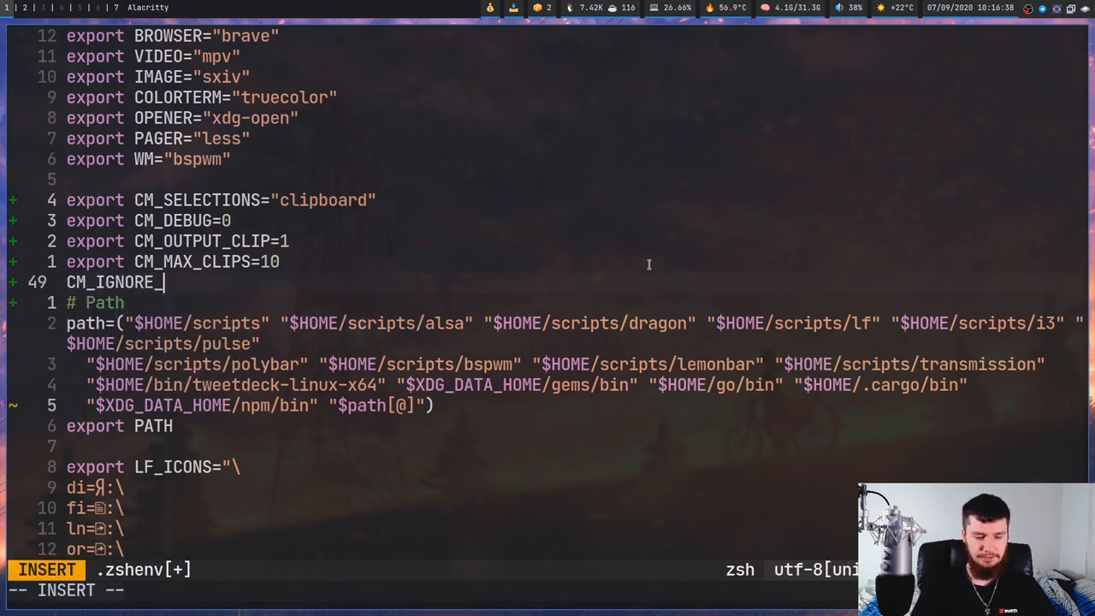
{"action": "type", "text": "WINDOW"}
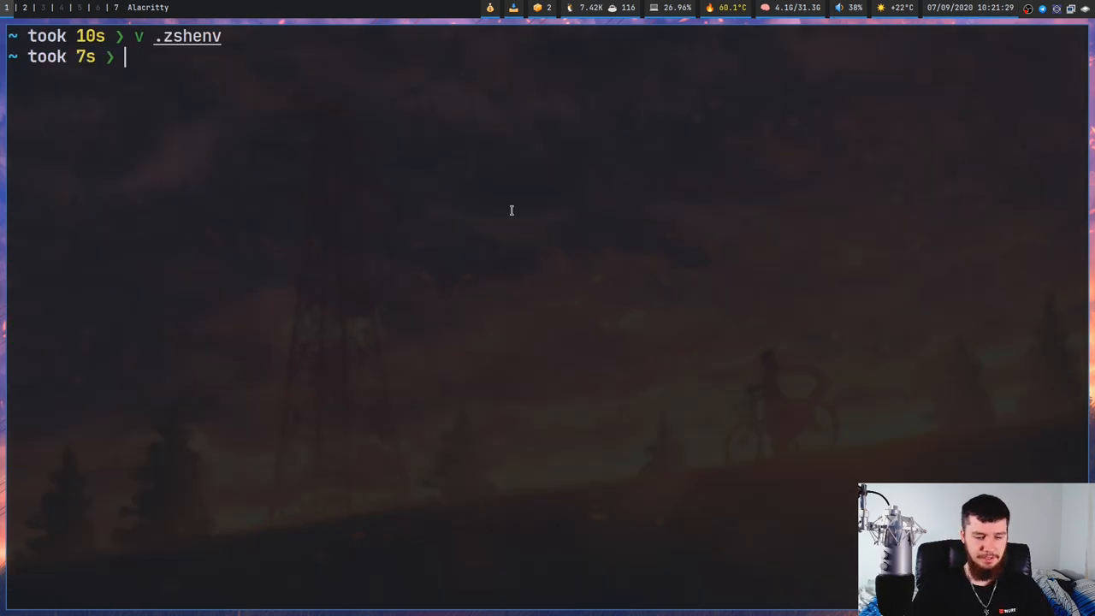
Run clipctl disable to stop clipboard capture, then start a second clipctl command to re-enable it
{"action": "type", "text": "clipctl"}
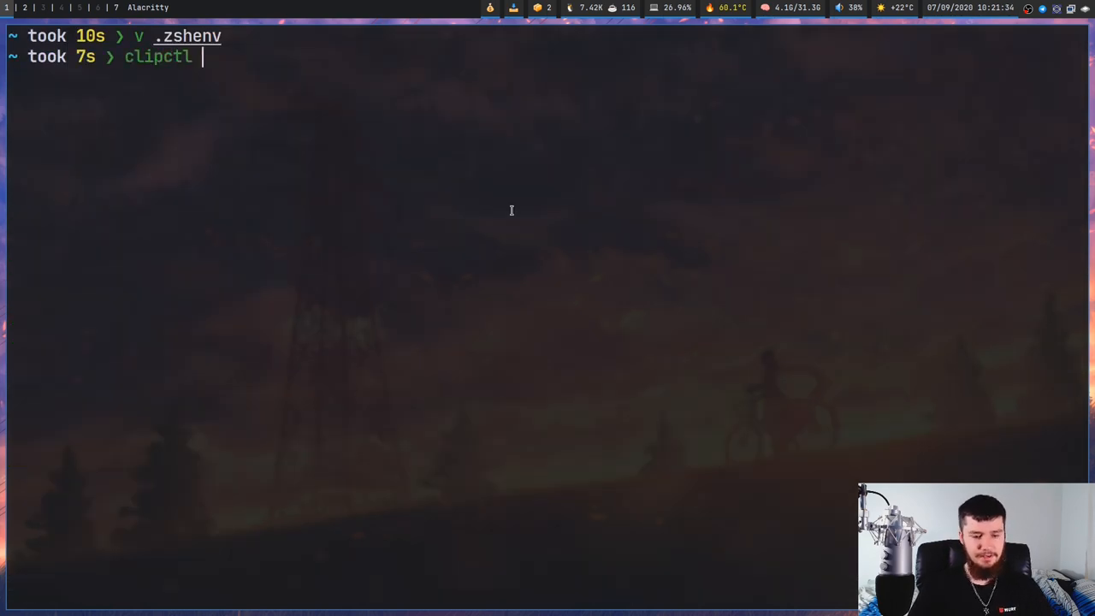
{"action": "type", "text": "disable"}
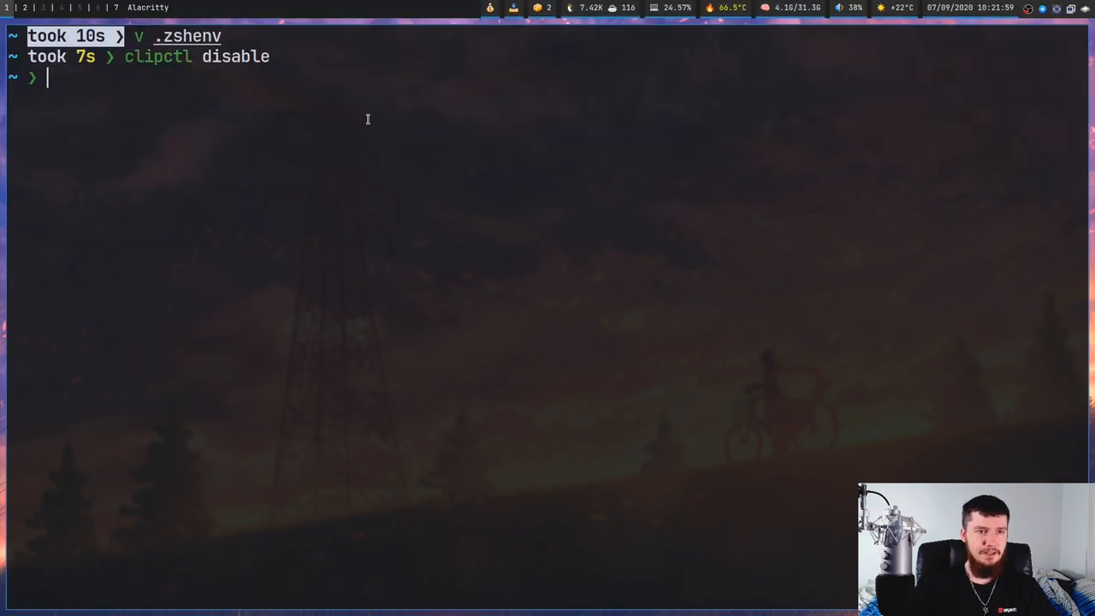
{"action": "type", "text": "clipctl di"}
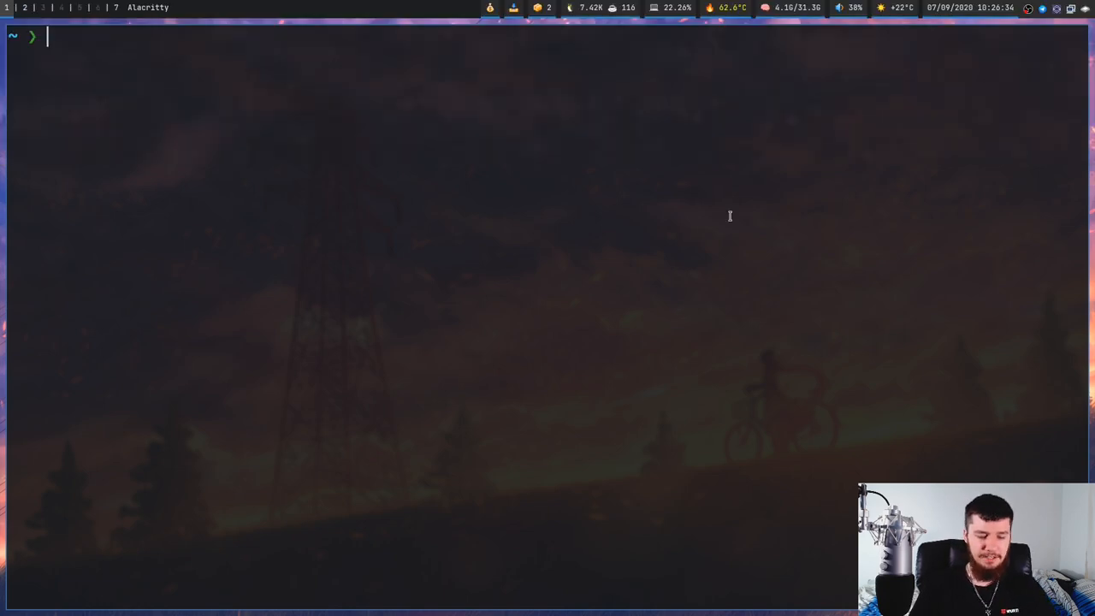
Run clipfsck -h for its help, then enter clipfsck again at the new prompt
{"action": "type", "text": "clipfsck -h"}
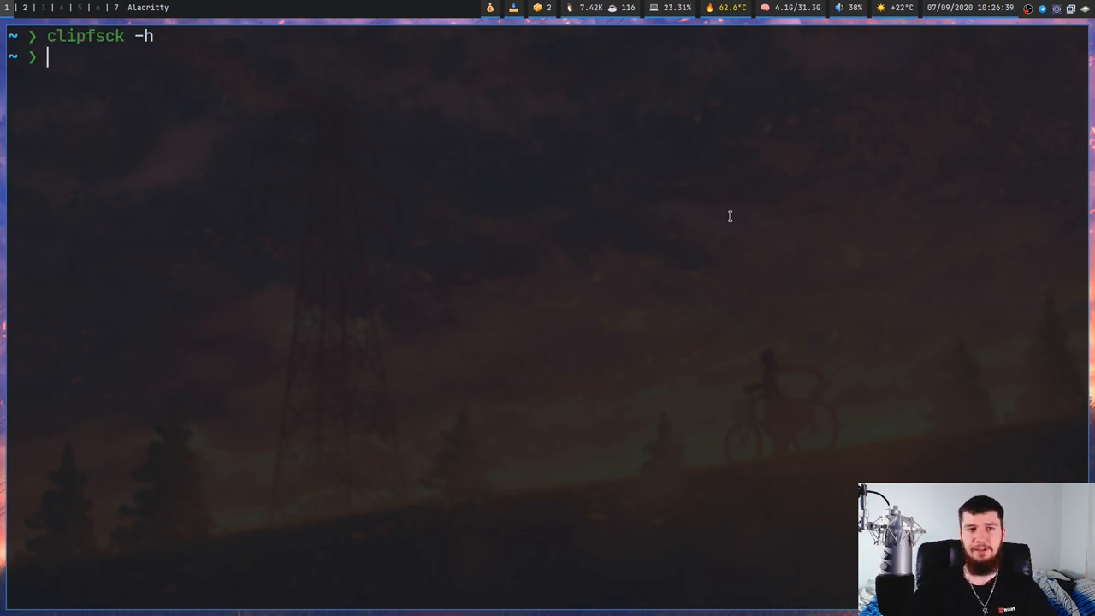
{"action": "type", "text": "clipfsck"}
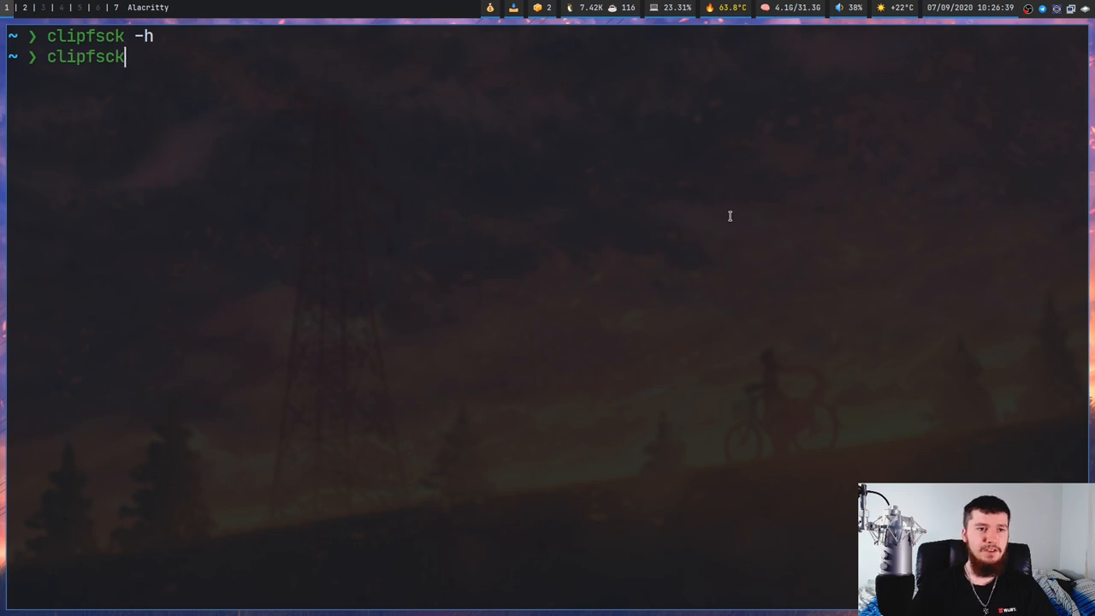